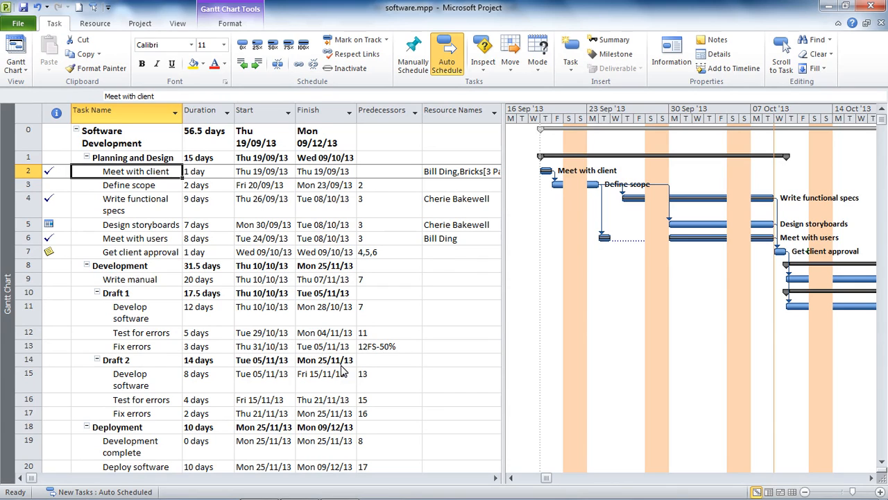
Review the duration values of the project summary, Write functional specs and Meet with client tasks.
left_click(201, 185)
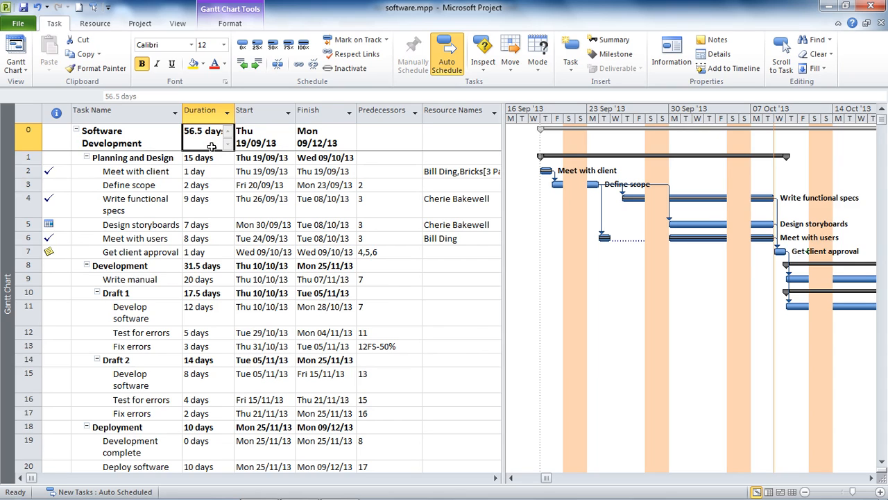
left_click(201, 172)
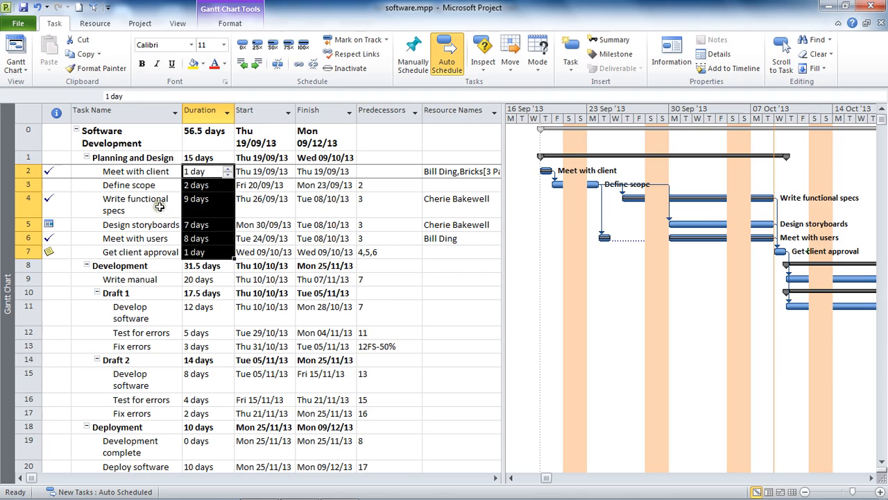
left_click(132, 204)
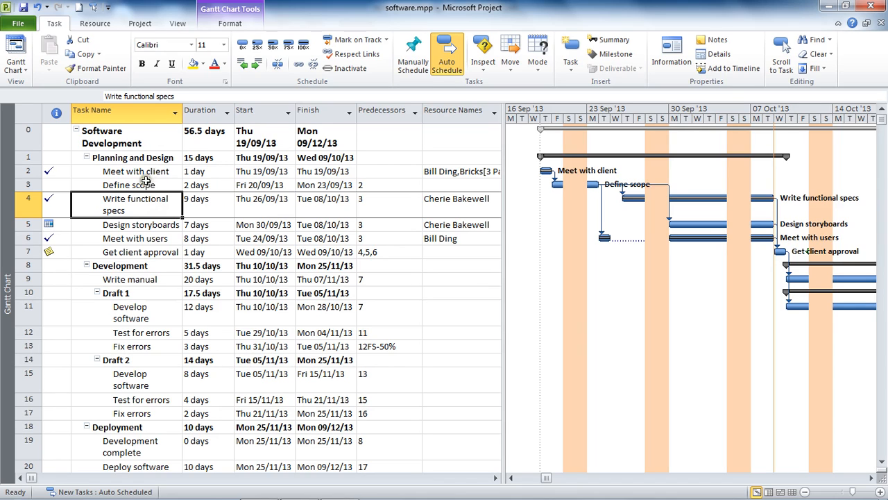
left_click(136, 172)
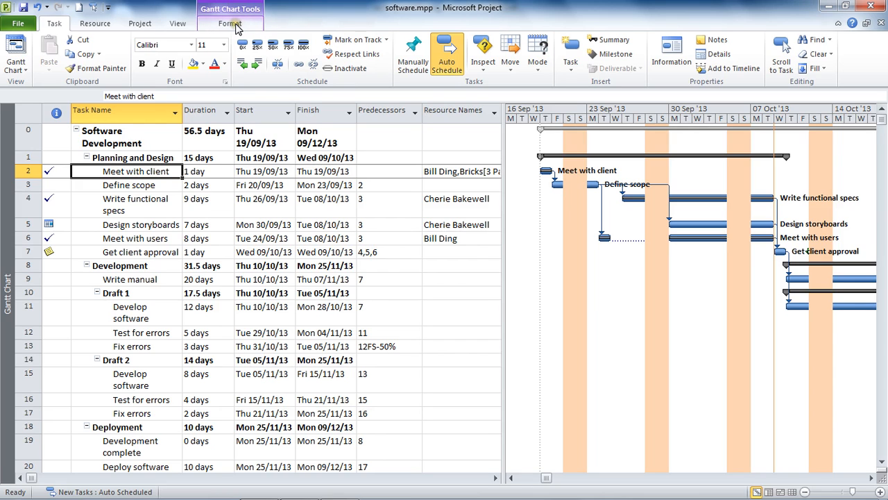
Bring up the Custom Fields settings from the Gantt Chart Format tab for Task fields of type Duration.
left_click(228, 22)
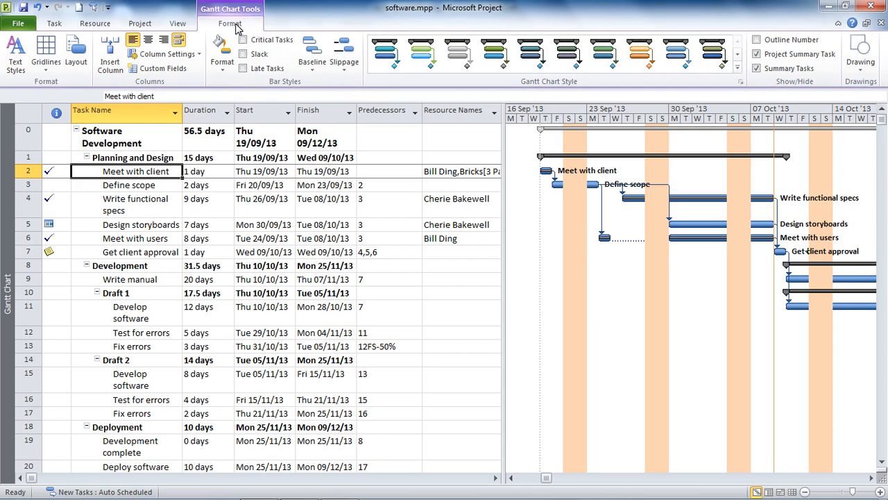
mouse_move(163, 68)
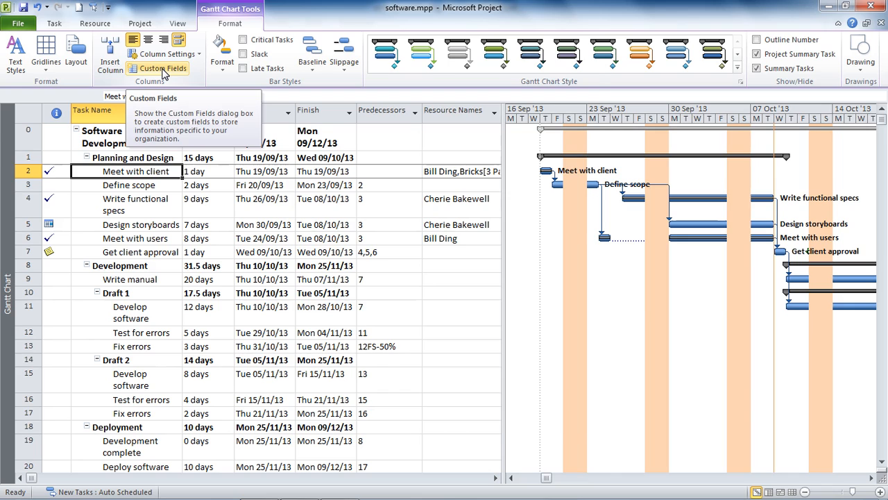
left_click(163, 68)
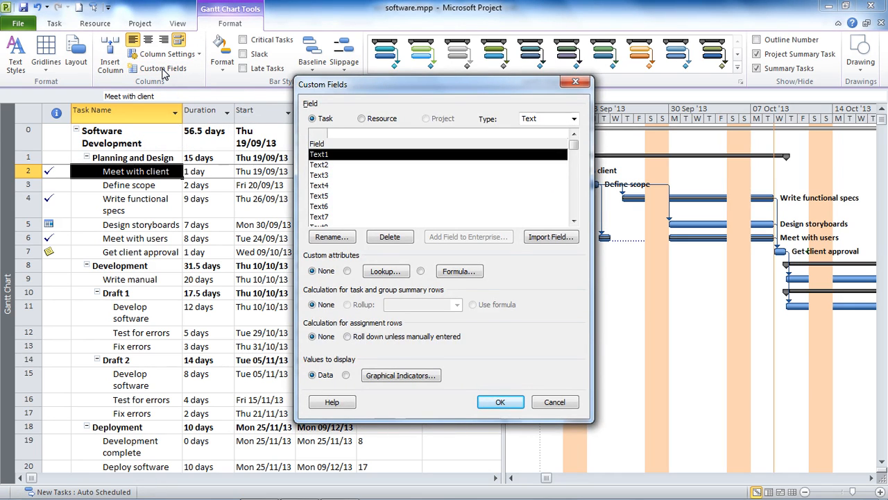
left_click(312, 118)
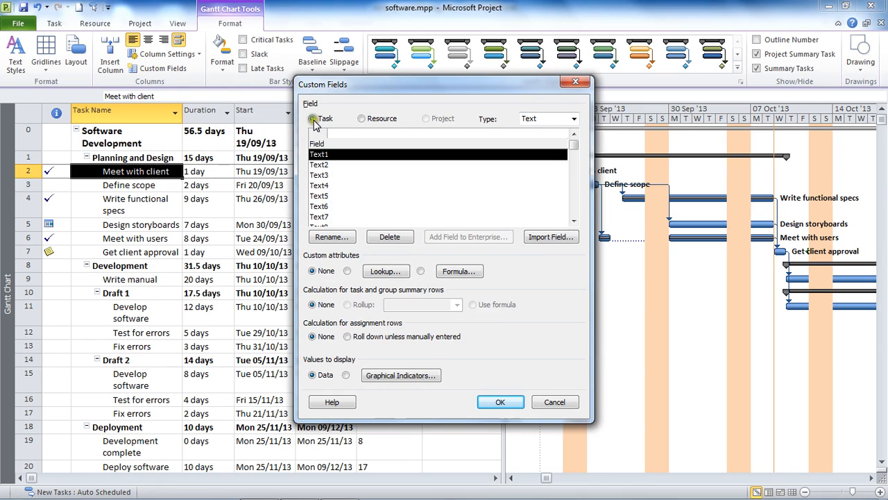
left_click(573, 118)
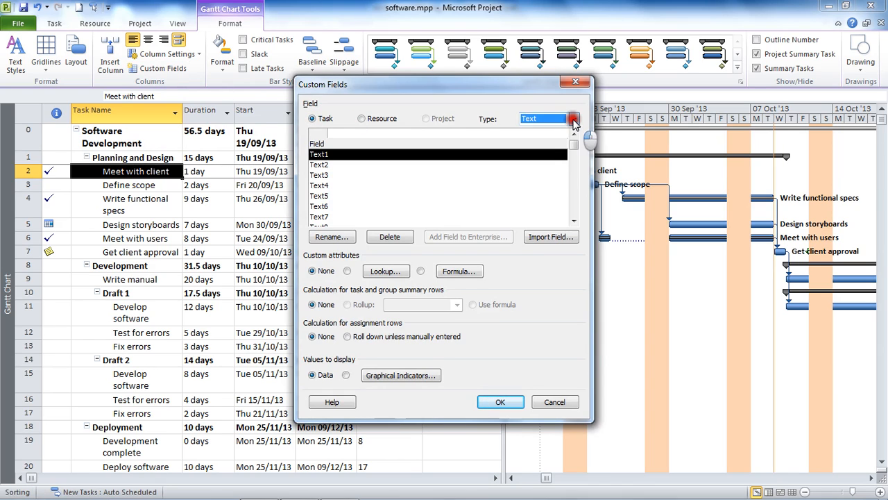
left_click(575, 117)
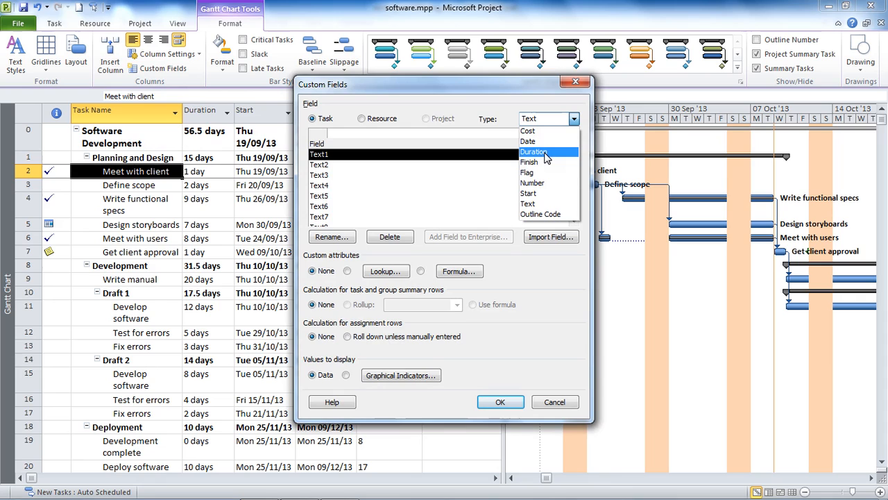
left_click(533, 151)
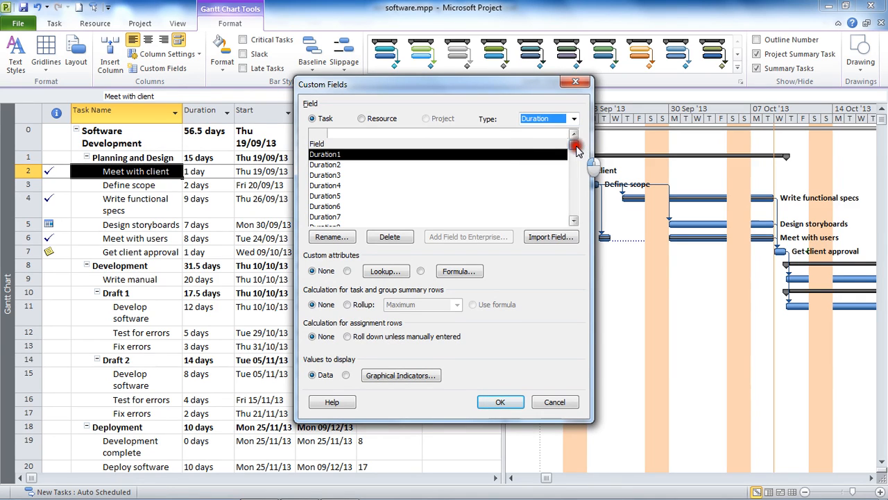
Choose Duration1 as the custom duration field to customise.
left_click(575, 222)
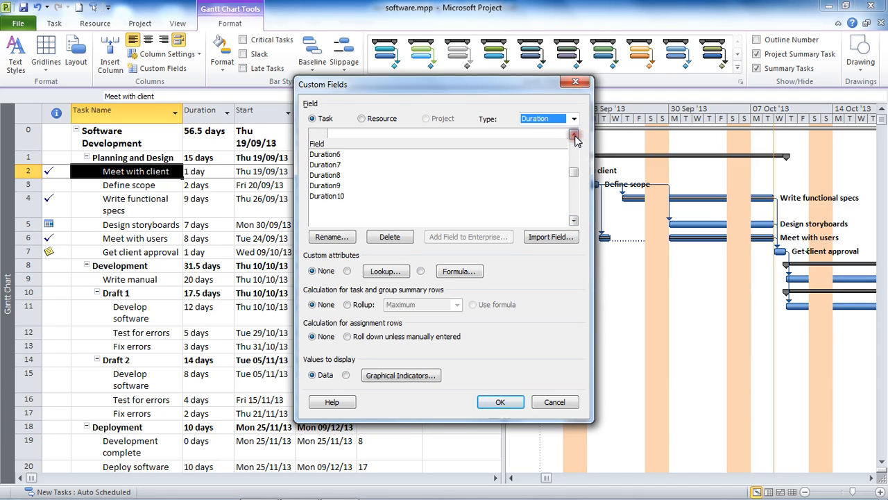
left_click(574, 134)
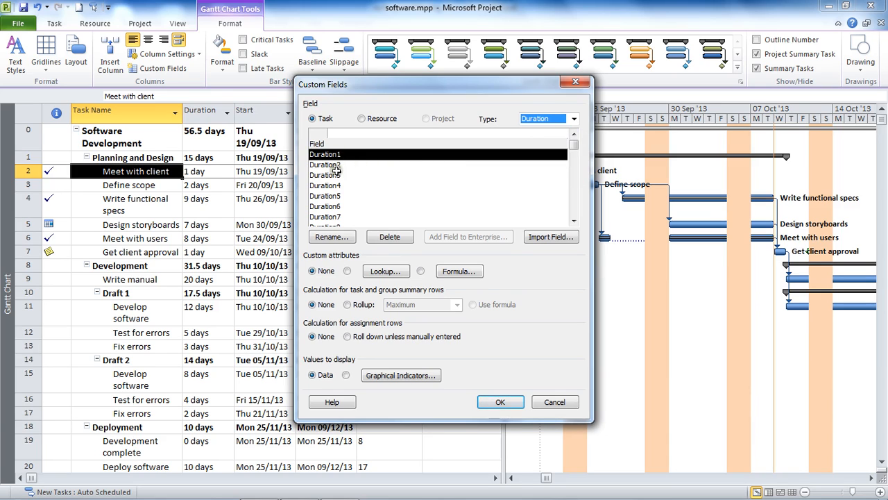
double_click(325, 153)
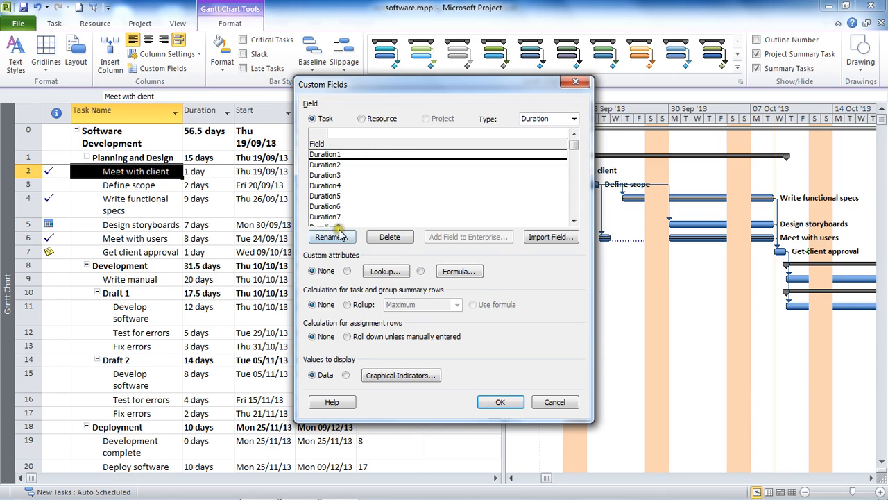
Rename the Duration1 custom field to 'Total Duration'.
left_click(330, 236)
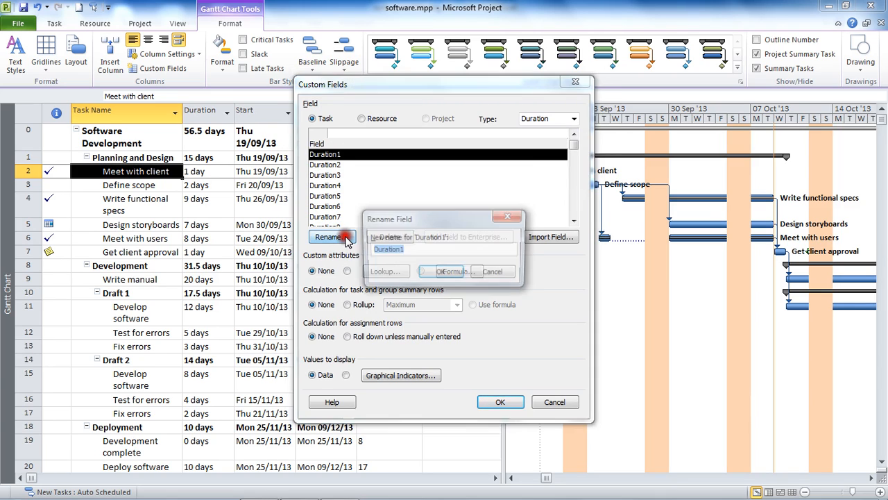
left_click(330, 236)
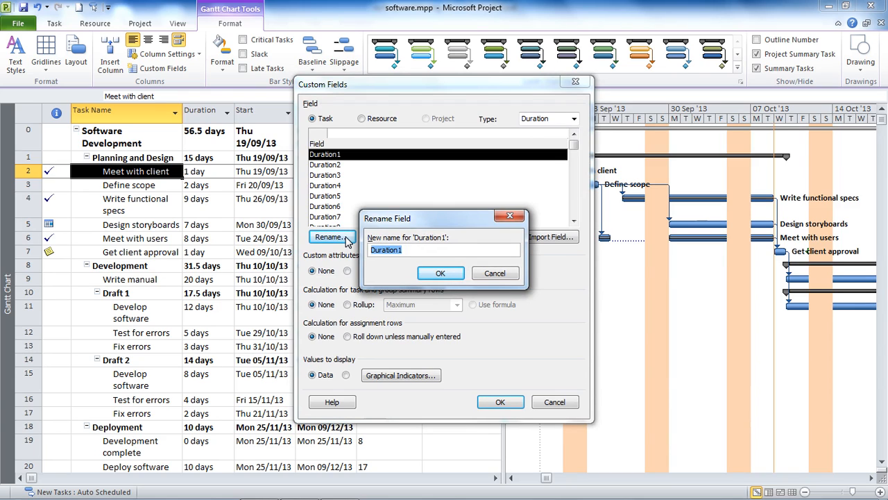
type("Total Du")
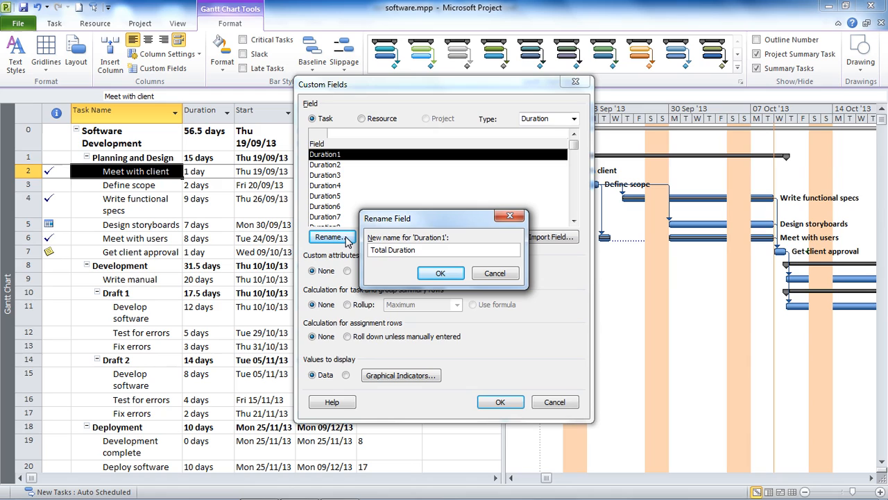
left_click(439, 272)
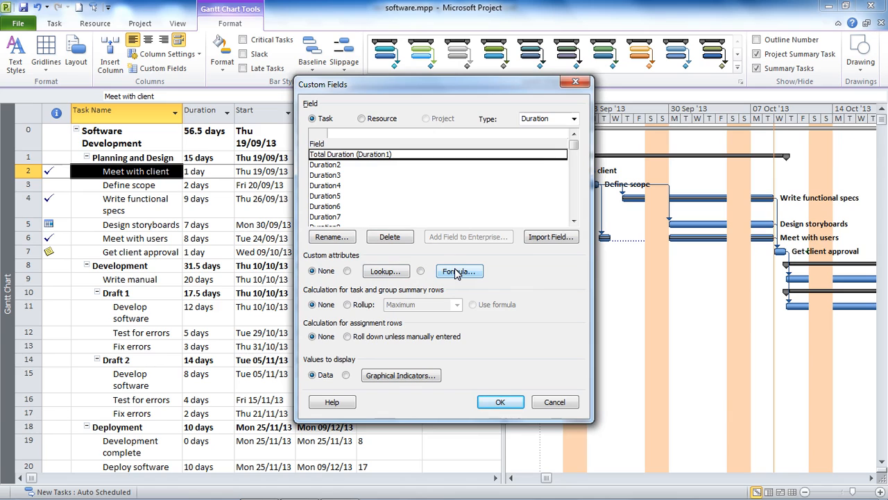
Define Total Duration's formula as [Duration] and accept replacing existing values.
left_click(458, 271)
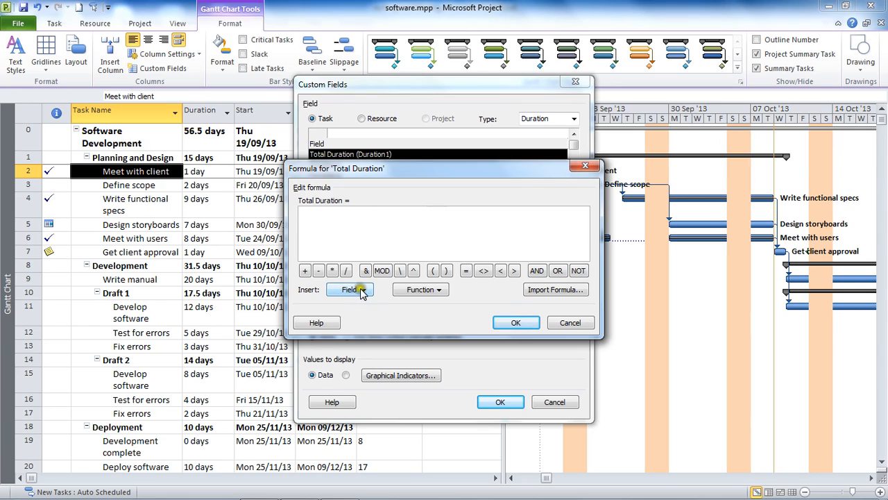
left_click(349, 290)
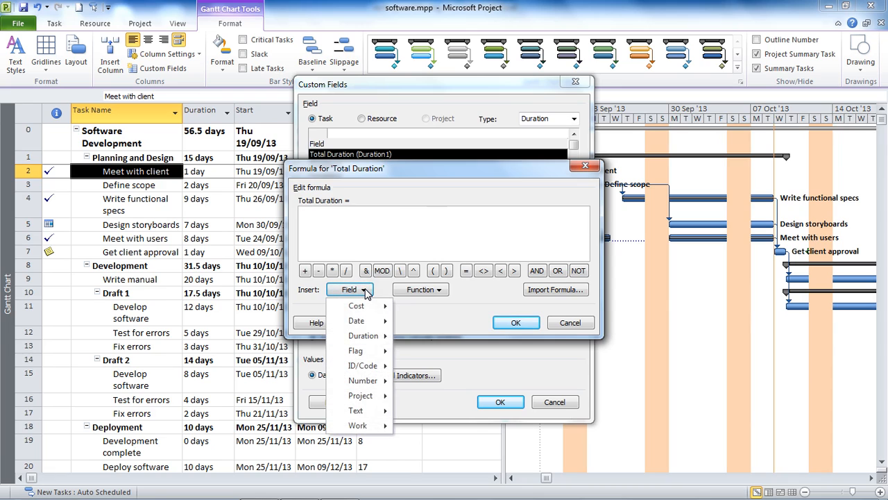
mouse_move(356, 319)
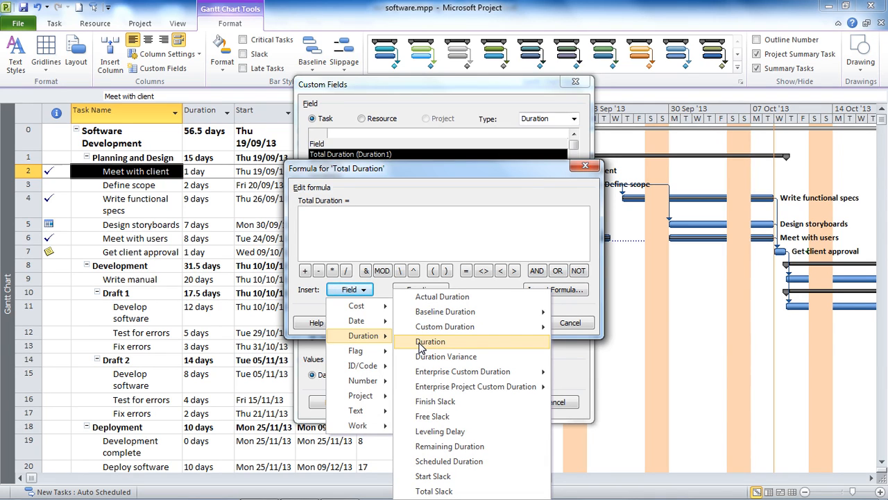
left_click(430, 342)
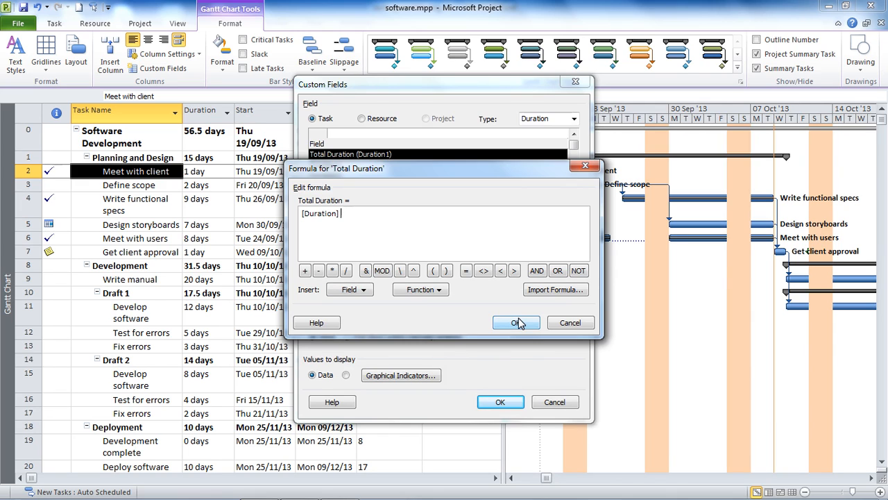
left_click(516, 322)
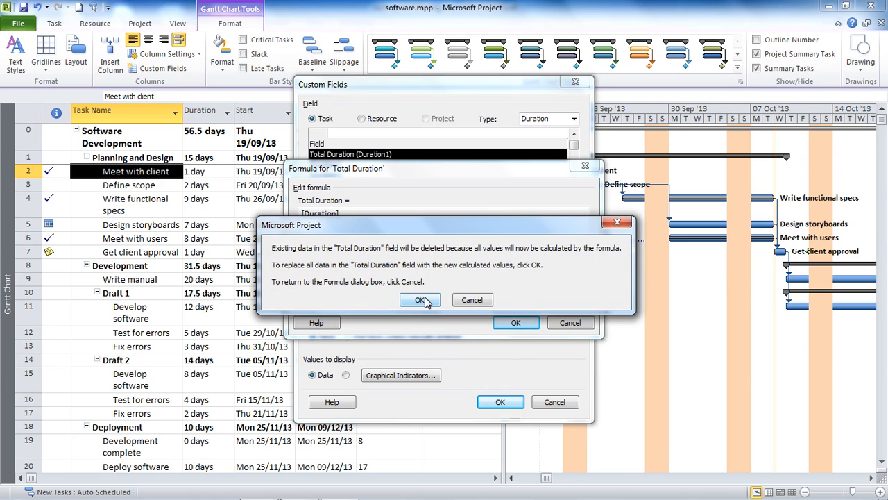
left_click(419, 300)
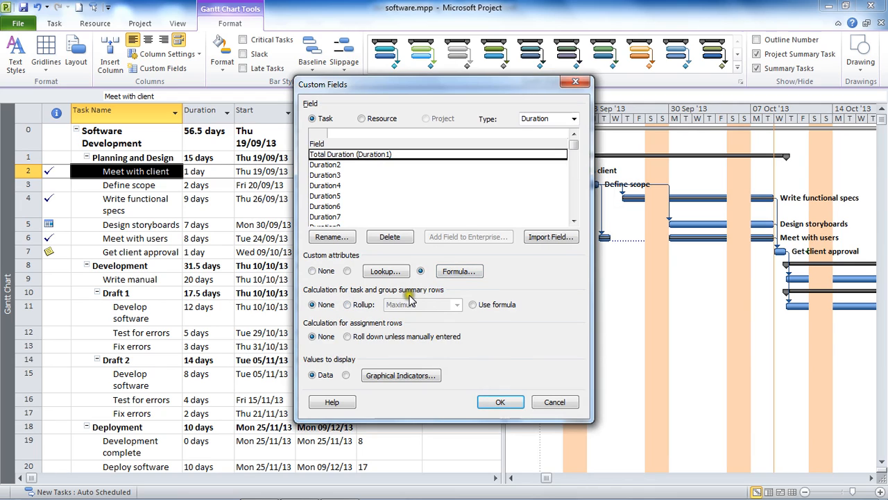
Set summary rows of Total Duration to roll up as Sum and apply the custom field settings.
left_click(347, 304)
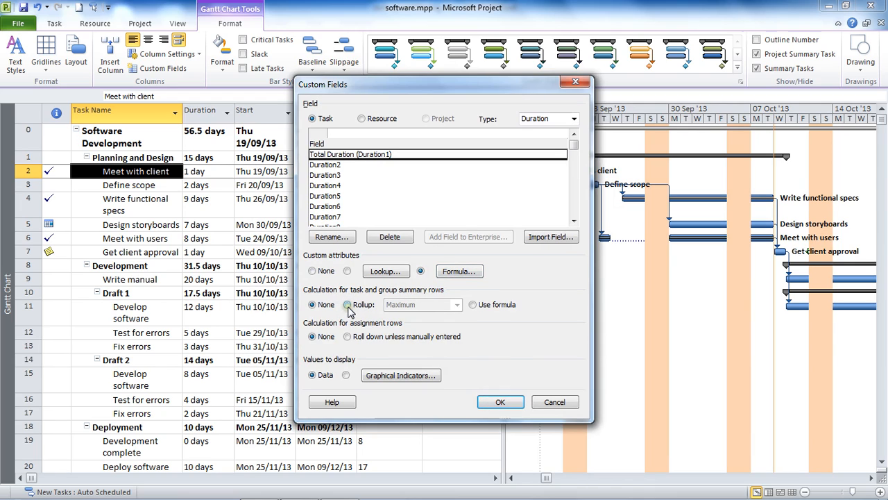
left_click(347, 305)
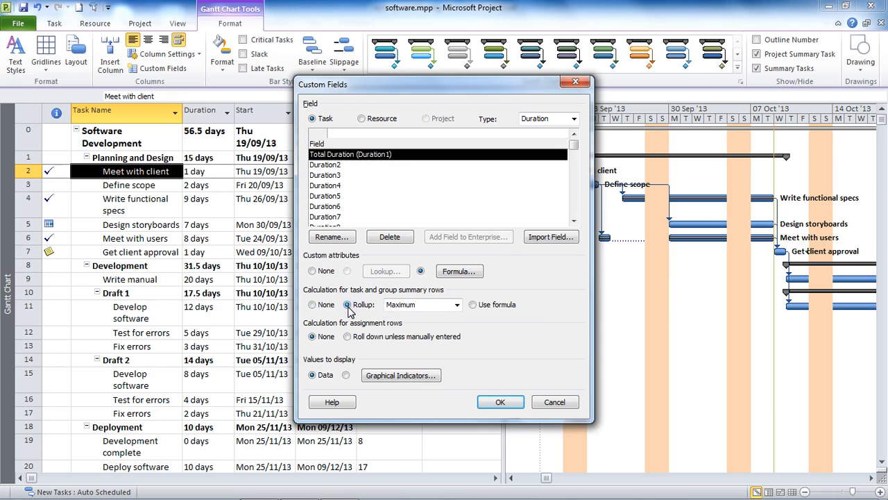
left_click(457, 306)
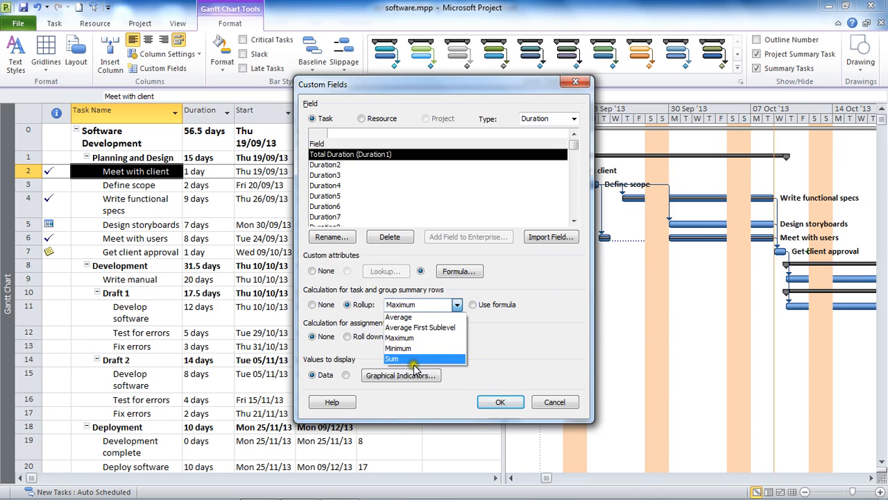
left_click(391, 358)
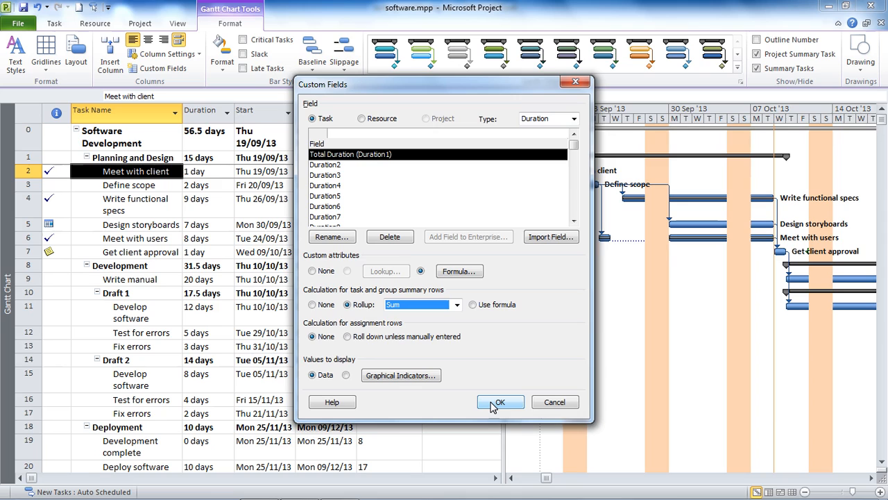
left_click(500, 402)
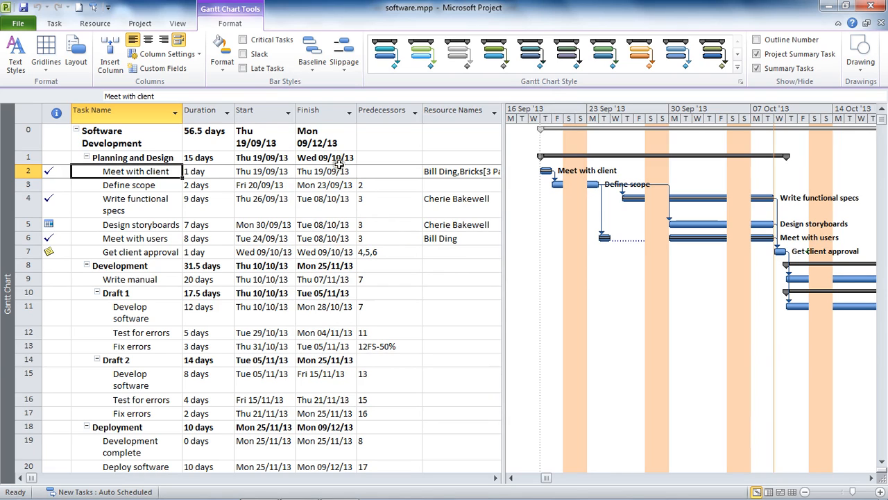
mouse_move(322, 214)
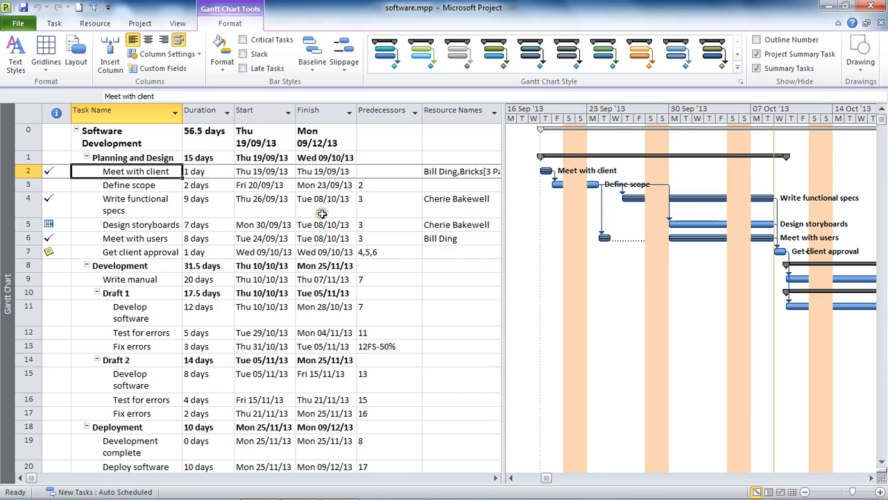
mouse_move(264, 158)
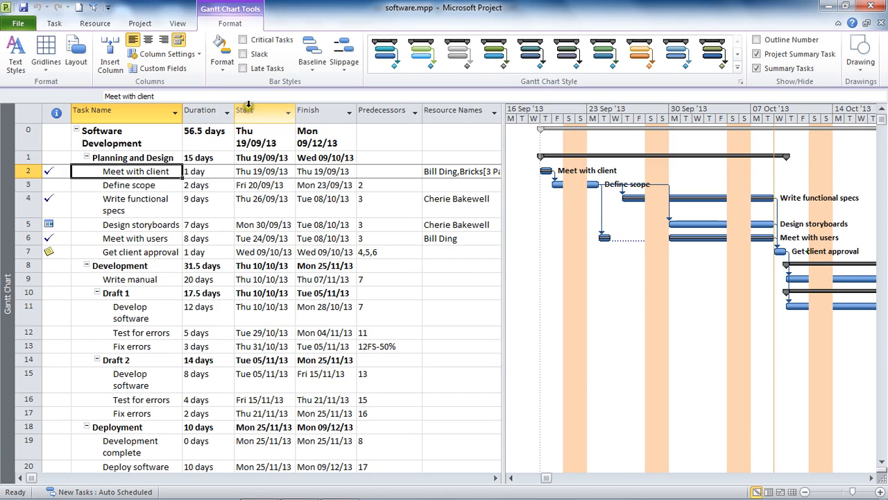
Insert a Total Duration column before the Start column in the task table.
left_click(246, 109)
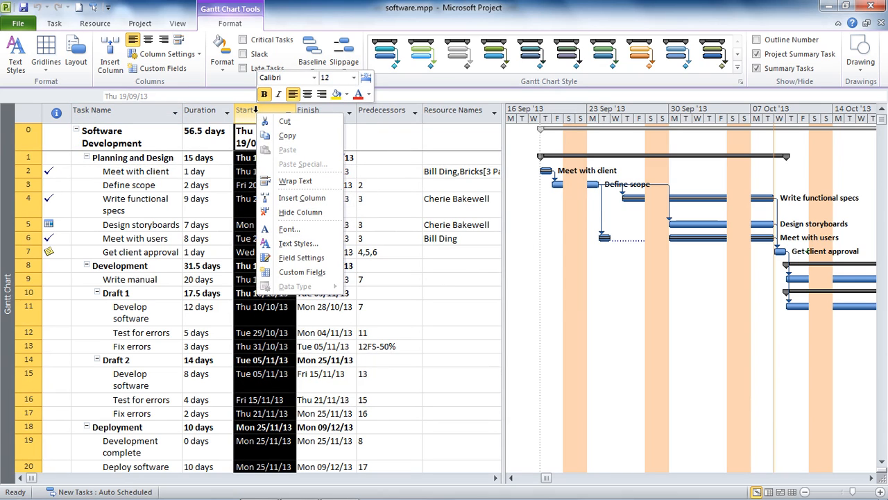
mouse_move(301, 197)
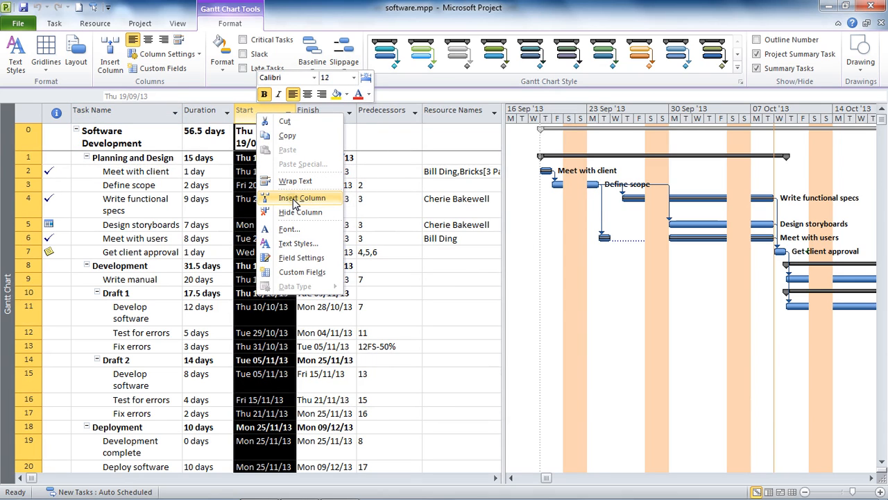
left_click(303, 197)
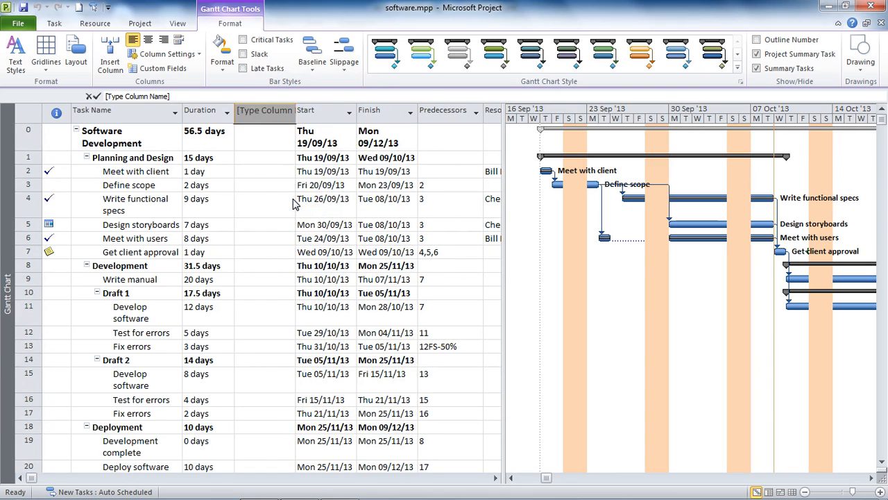
left_click(264, 110)
type("Total Duration")
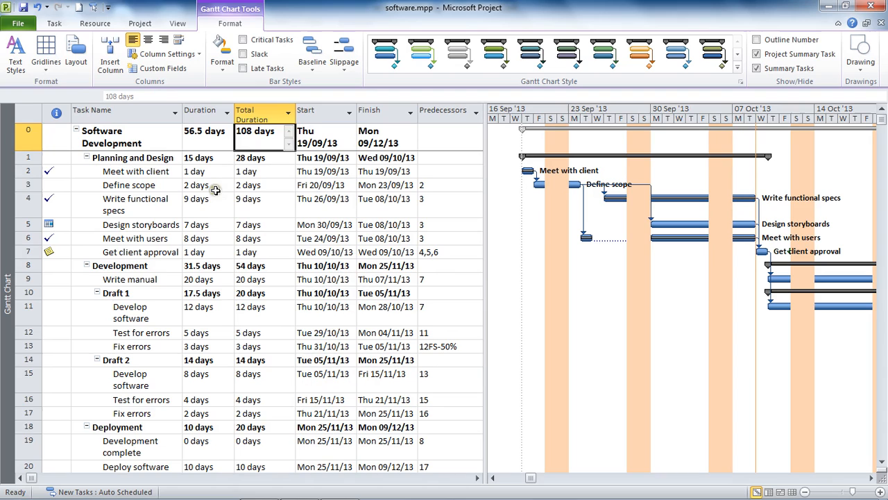
Compare Duration and Total Duration for Write functional specs (9 days) and Draft 1 (17.5 vs 20 days).
left_click(201, 200)
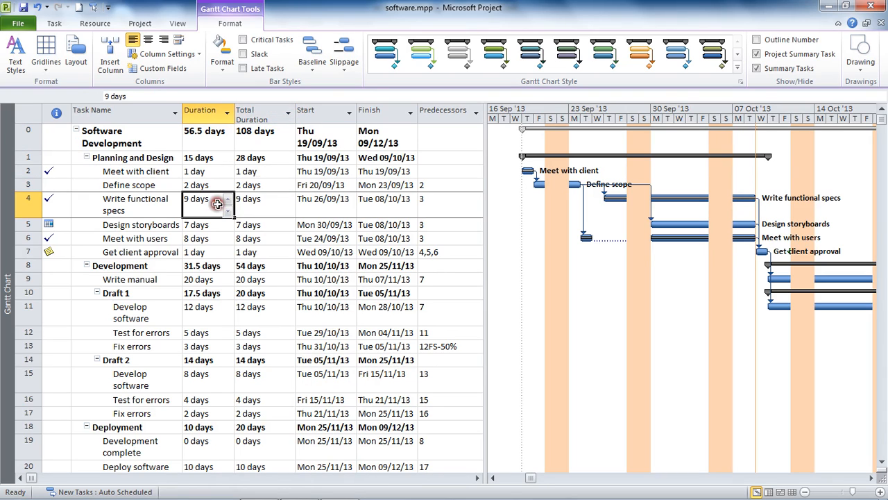
left_click(262, 203)
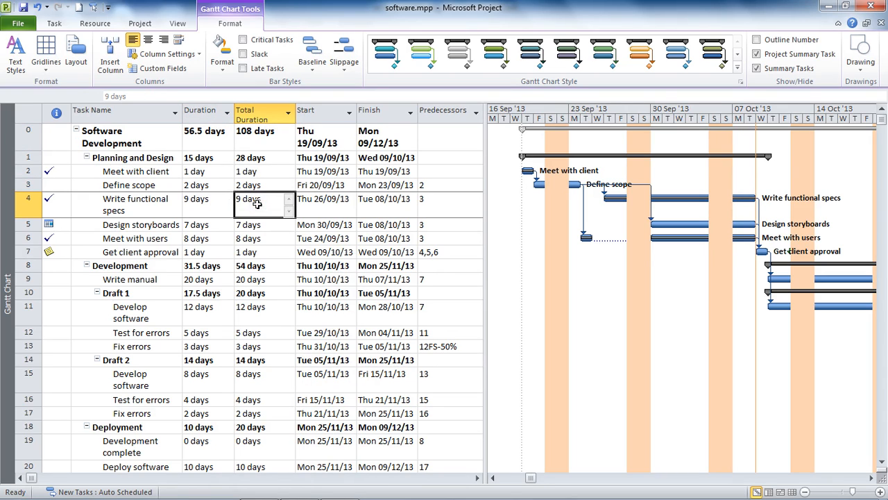
mouse_move(253, 294)
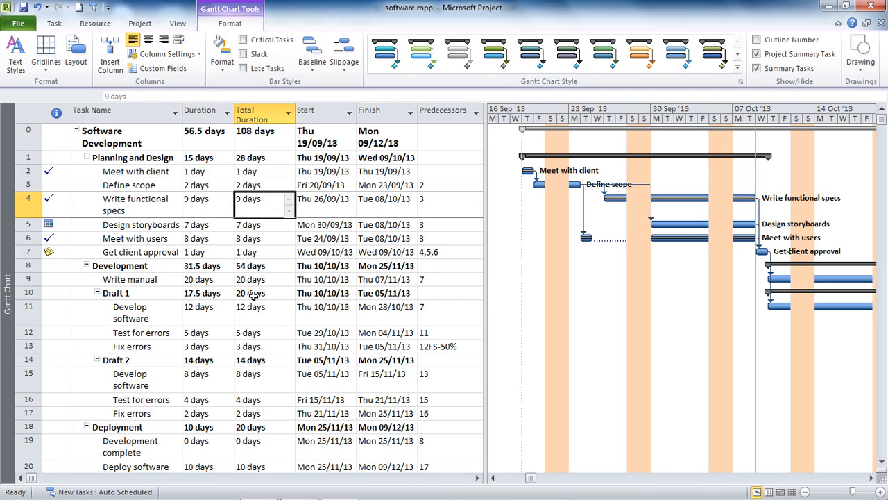
left_click(201, 291)
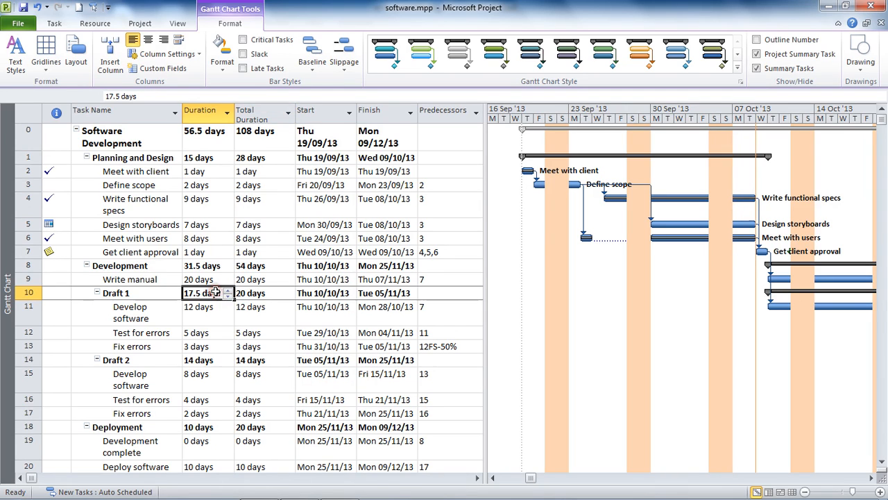
left_click(262, 291)
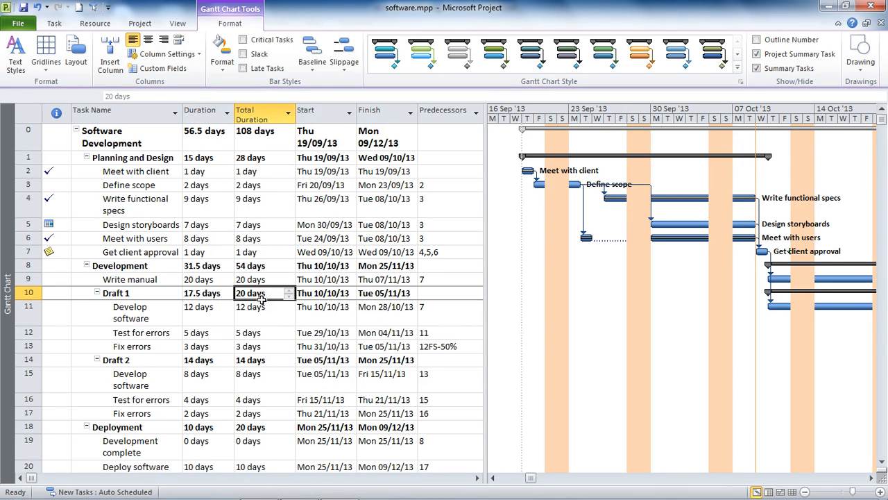
mouse_move(262, 278)
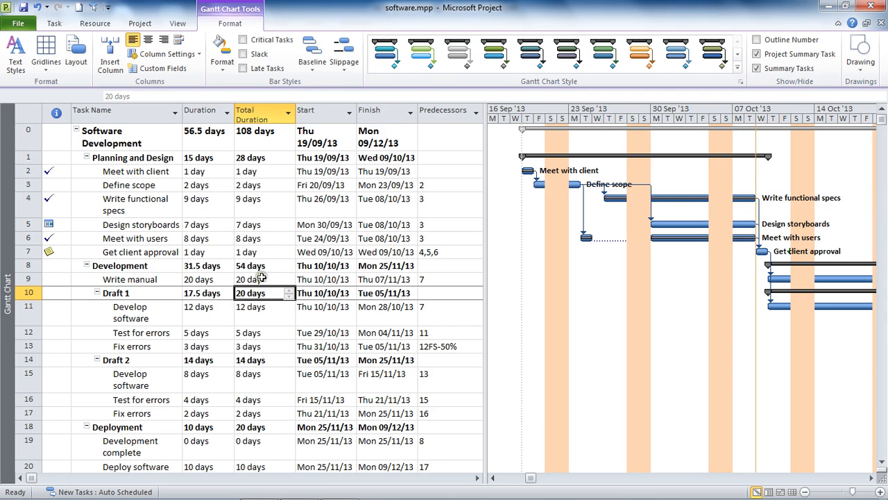
mouse_move(265, 133)
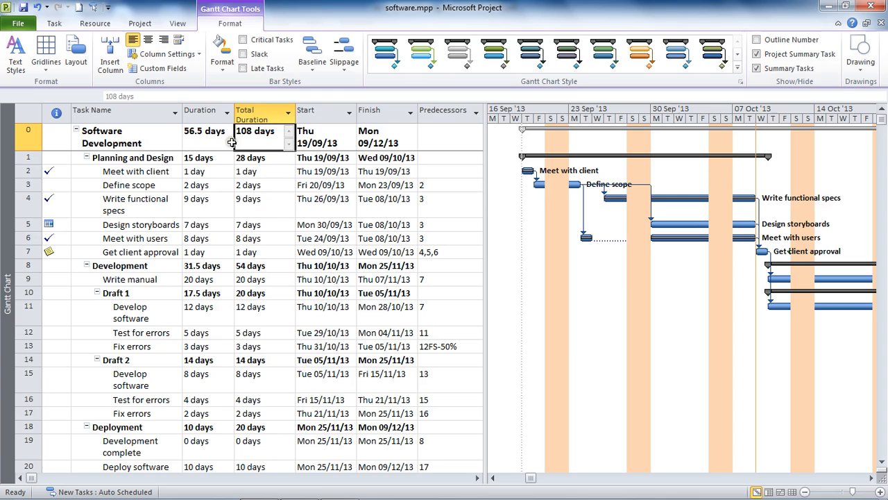
mouse_move(242, 183)
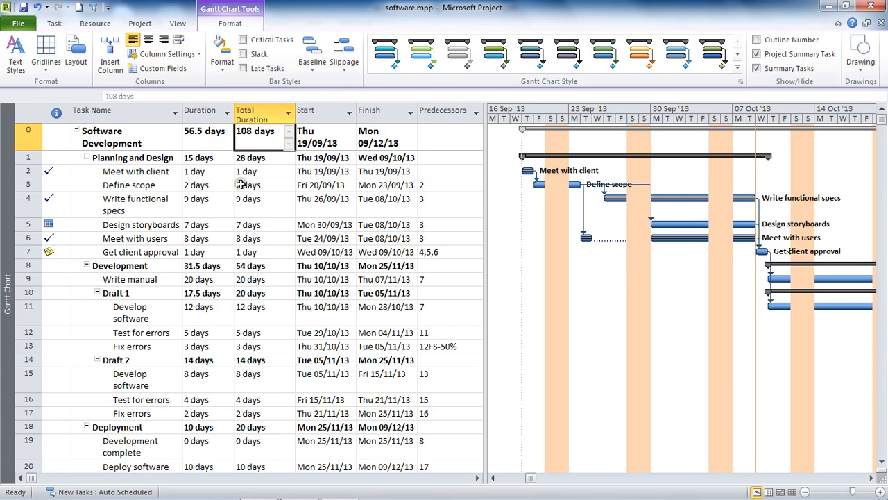